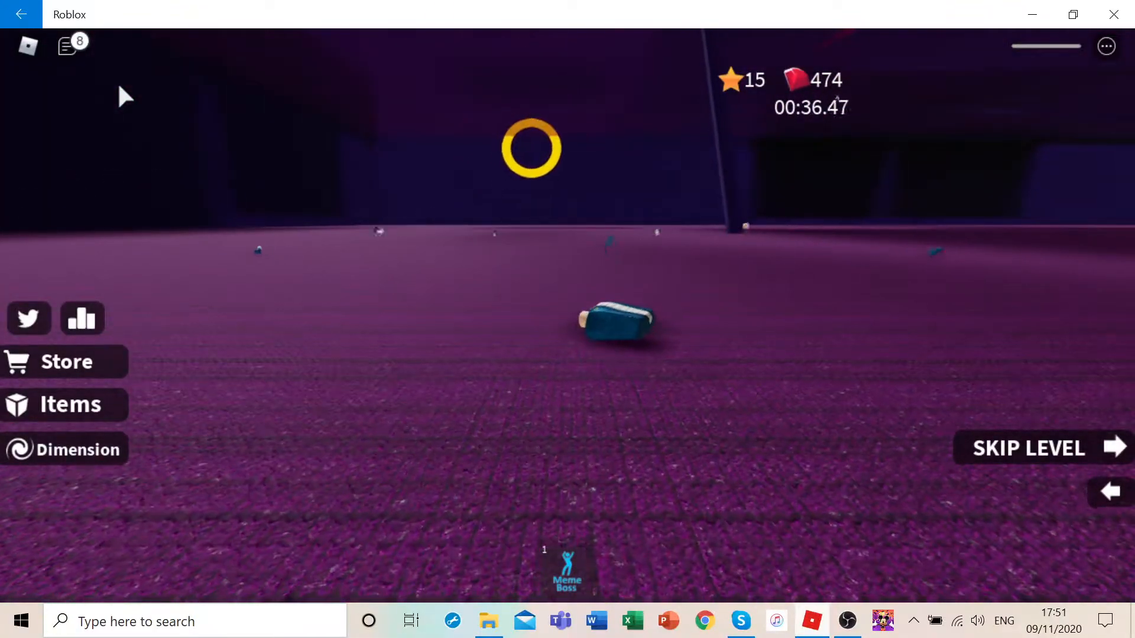
Open the in-game chat panel to show the friend join system messages.
left_click(67, 45)
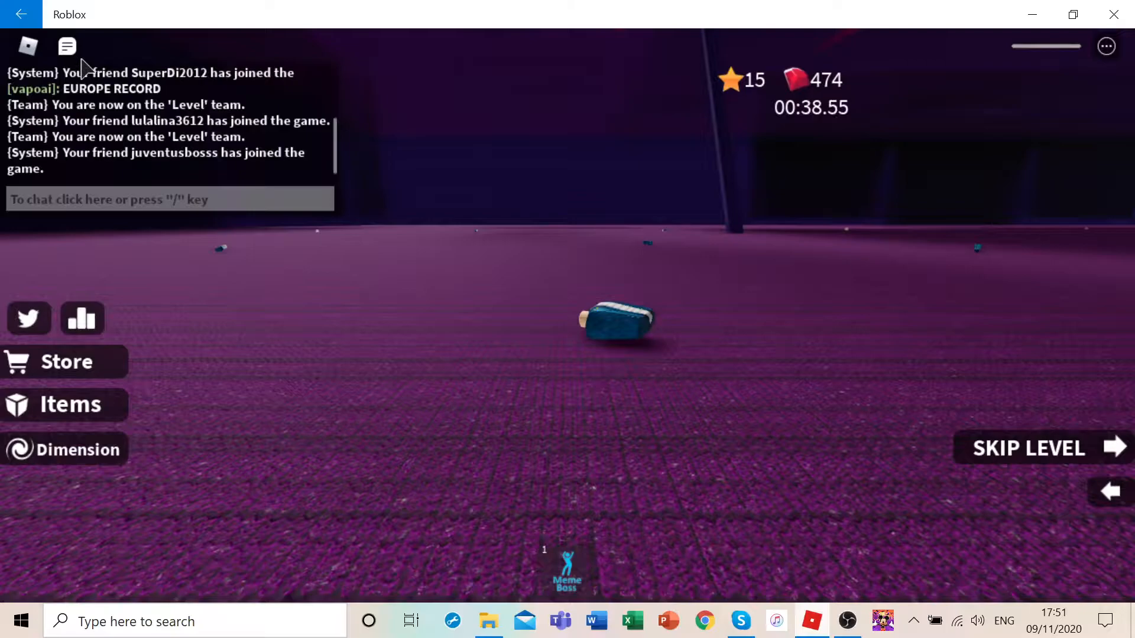